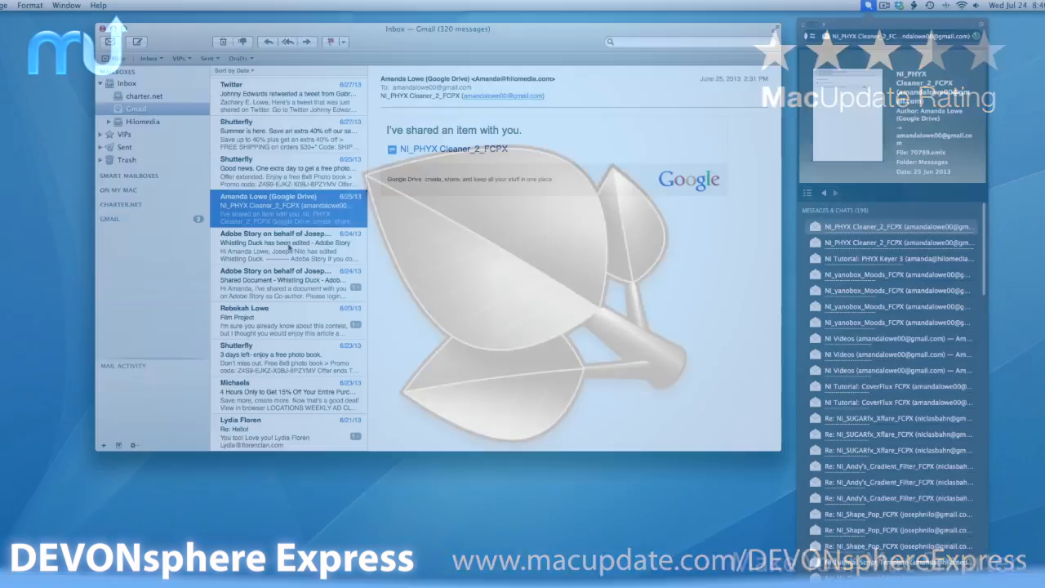
- Show Engadget's history and similar pages in the DEVONsphere panel and enter "~DE" in its search field
click(280, 247)
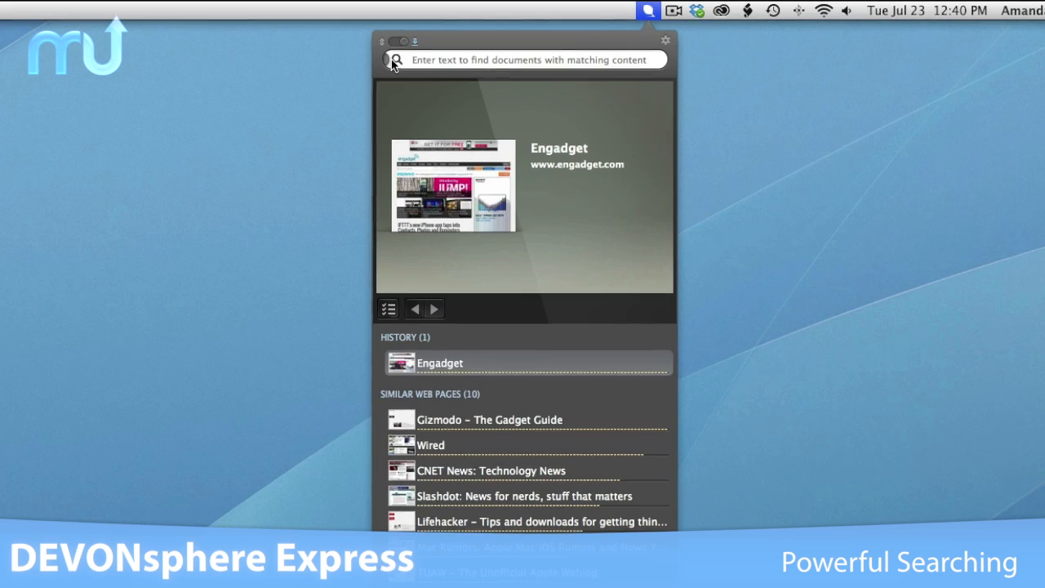
text(~DE)
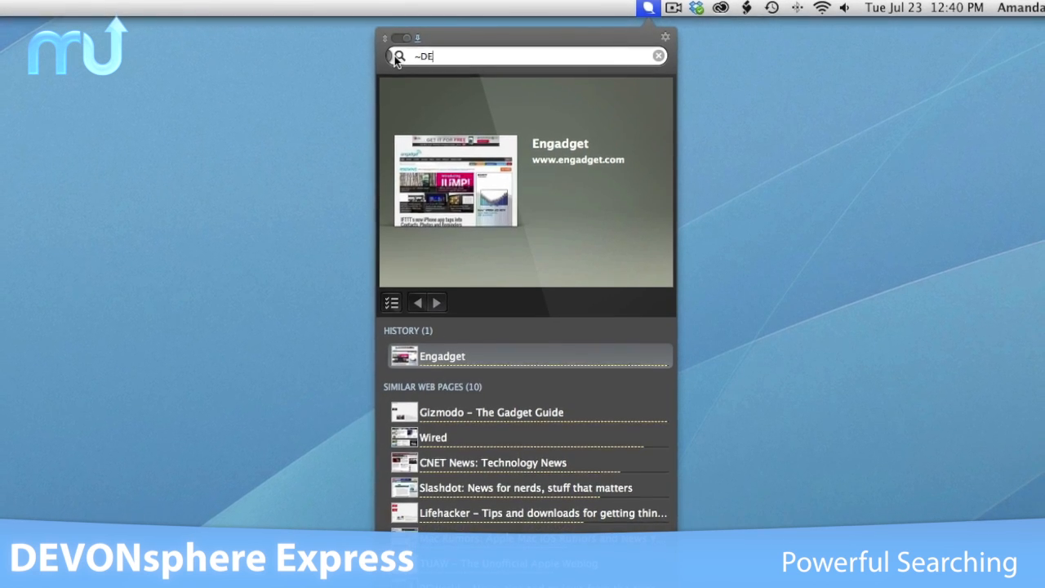